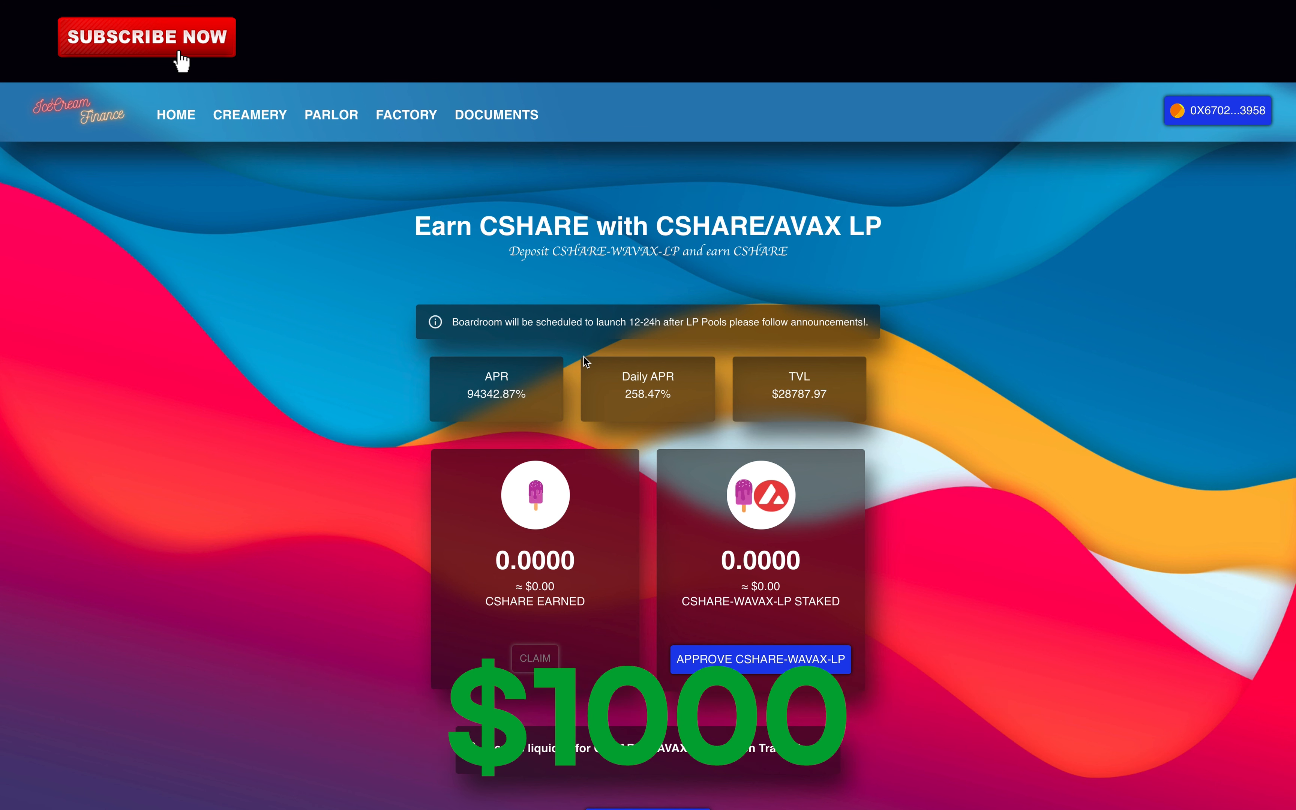
mouse_move(468, 403)
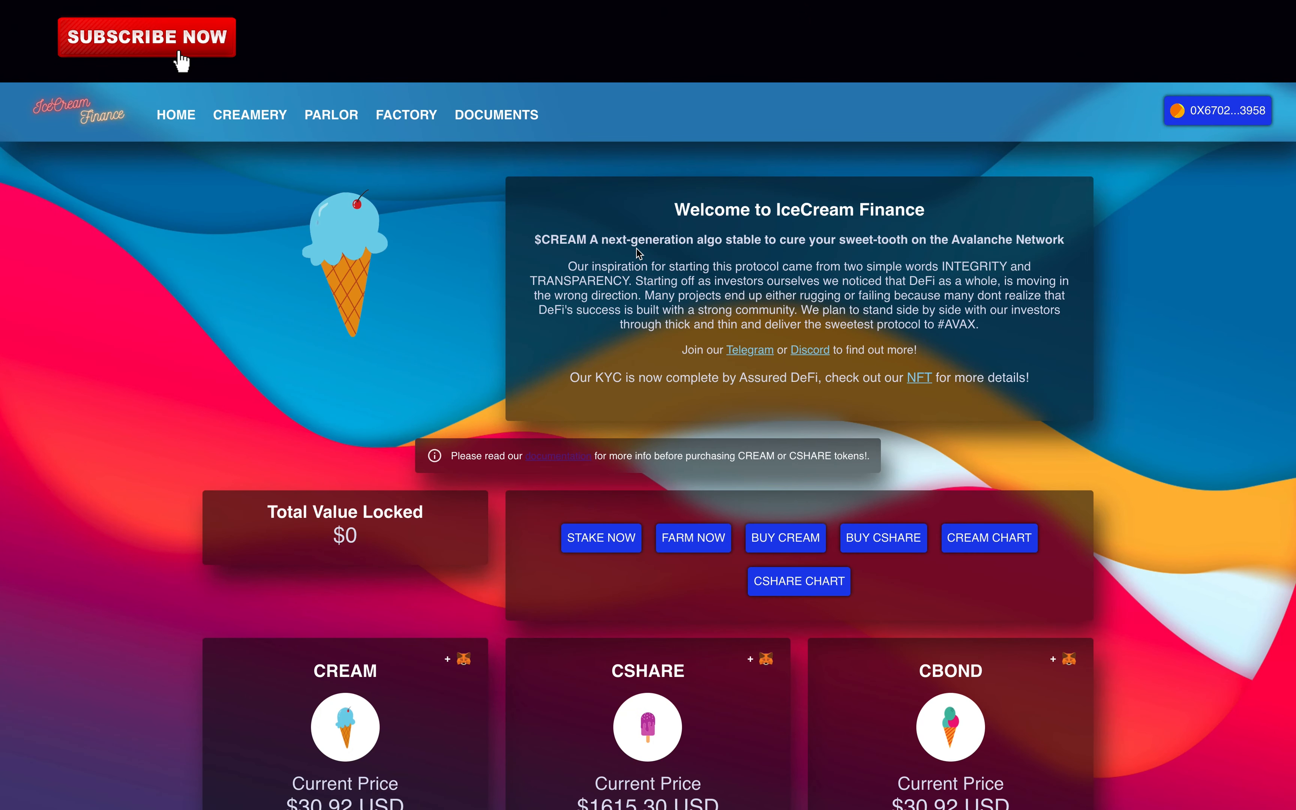
mouse_move(546, 241)
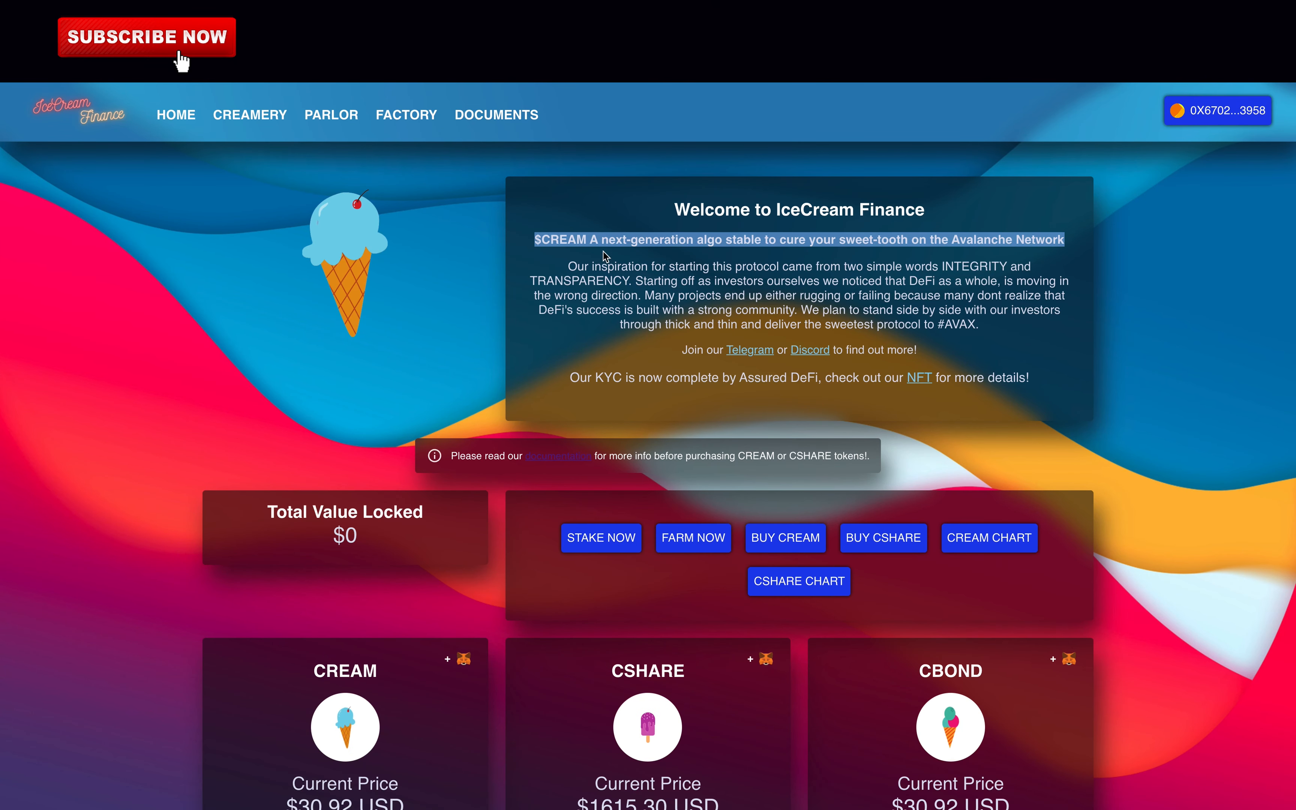
Highlight the $CREAM tagline sentence in the welcome box before heading to Discord
left_click_drag(569, 267, 975, 324)
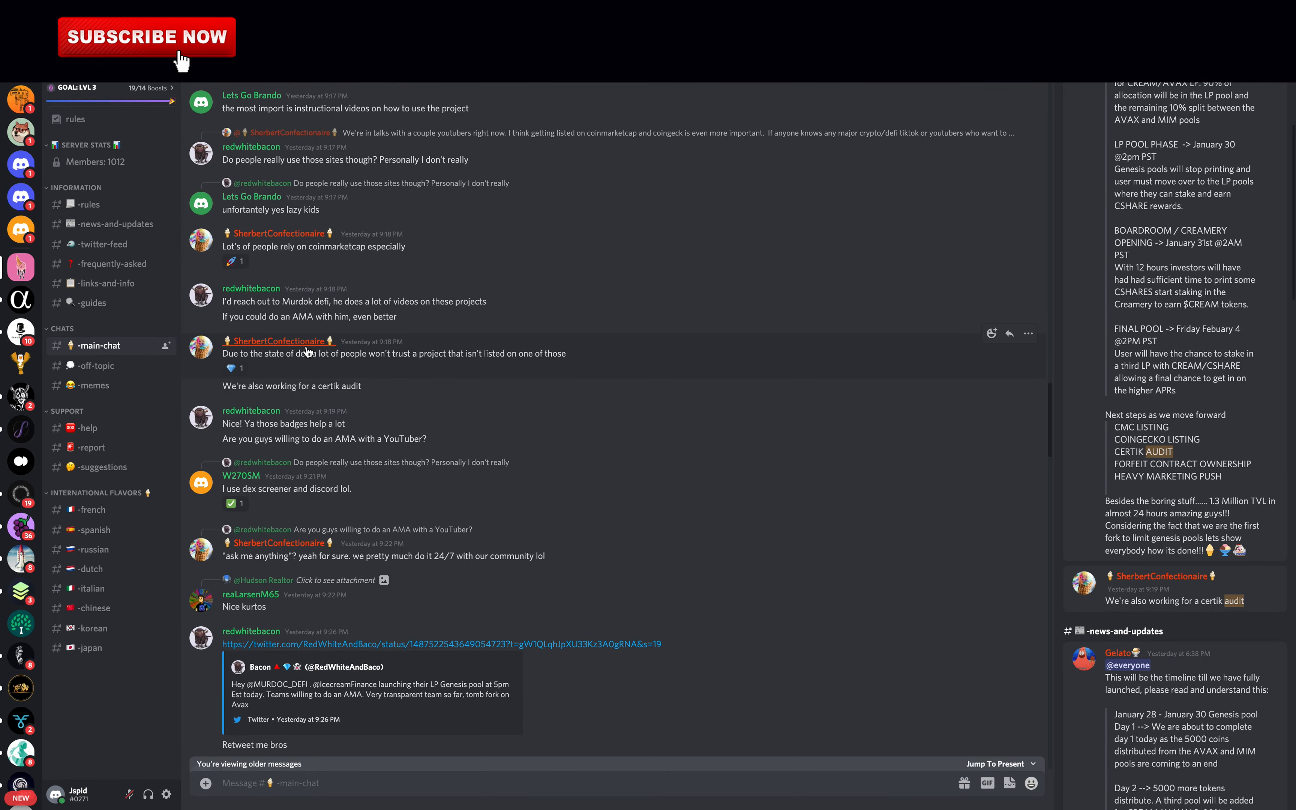
Leave the Discord main-chat and return to the IceCream Finance home page tab
double_click(291, 386)
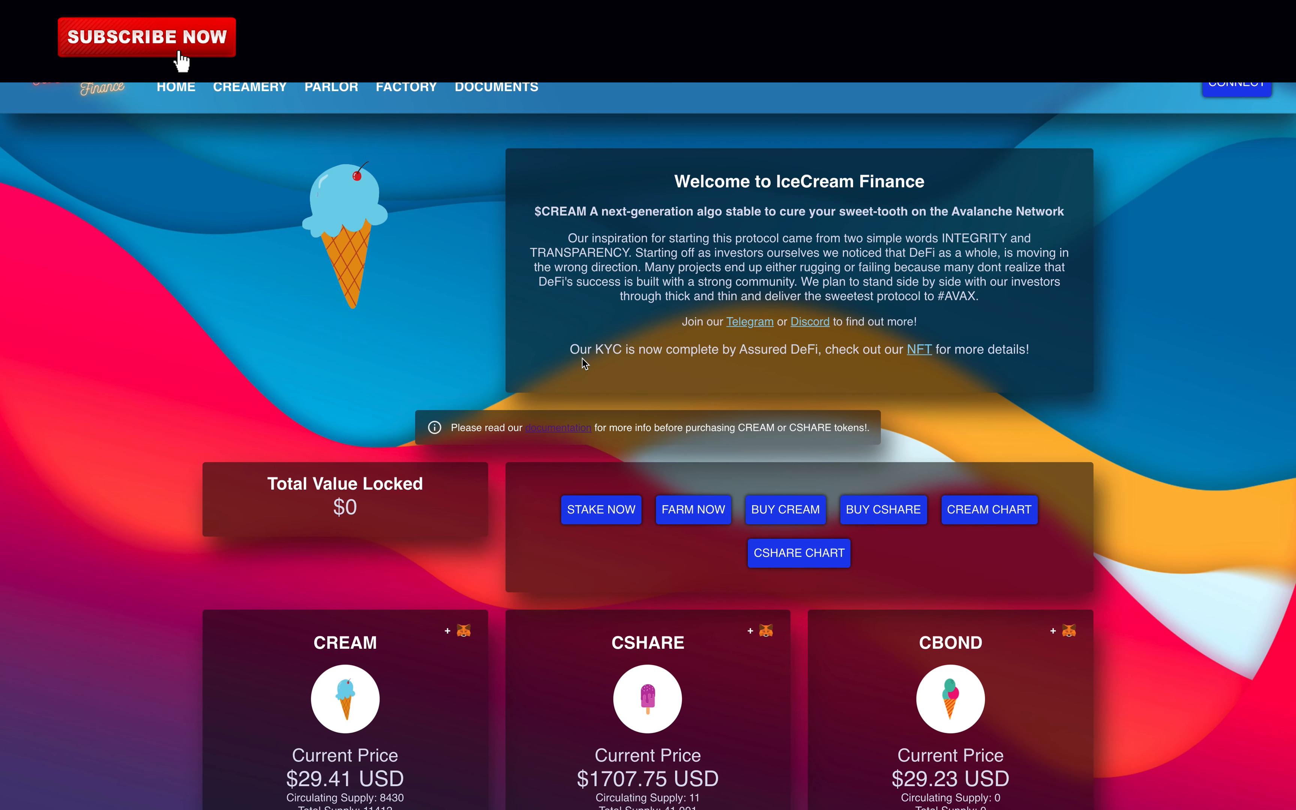
Highlight the full KYC sentence and follow its link to the Assured DeFi KYC page
left_click_drag(569, 349, 751, 348)
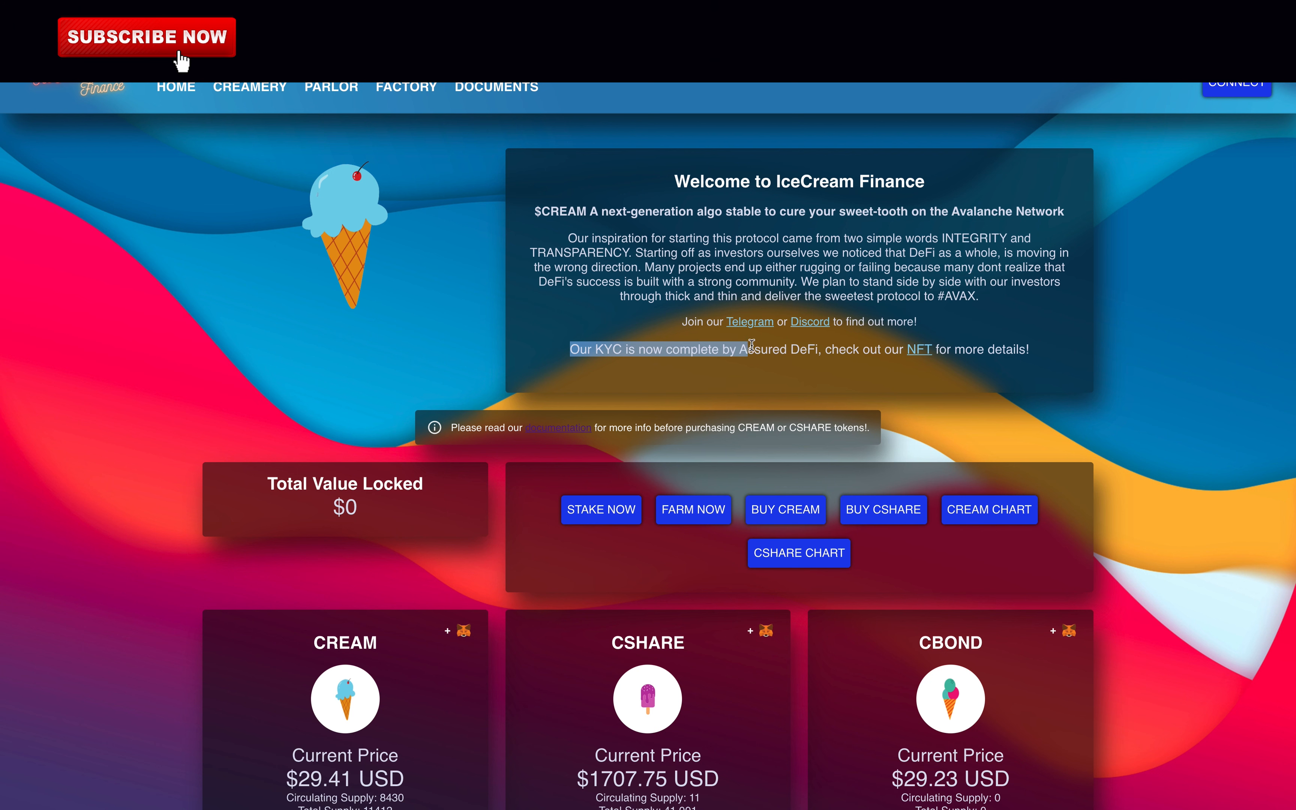
left_click_drag(751, 348, 1031, 349)
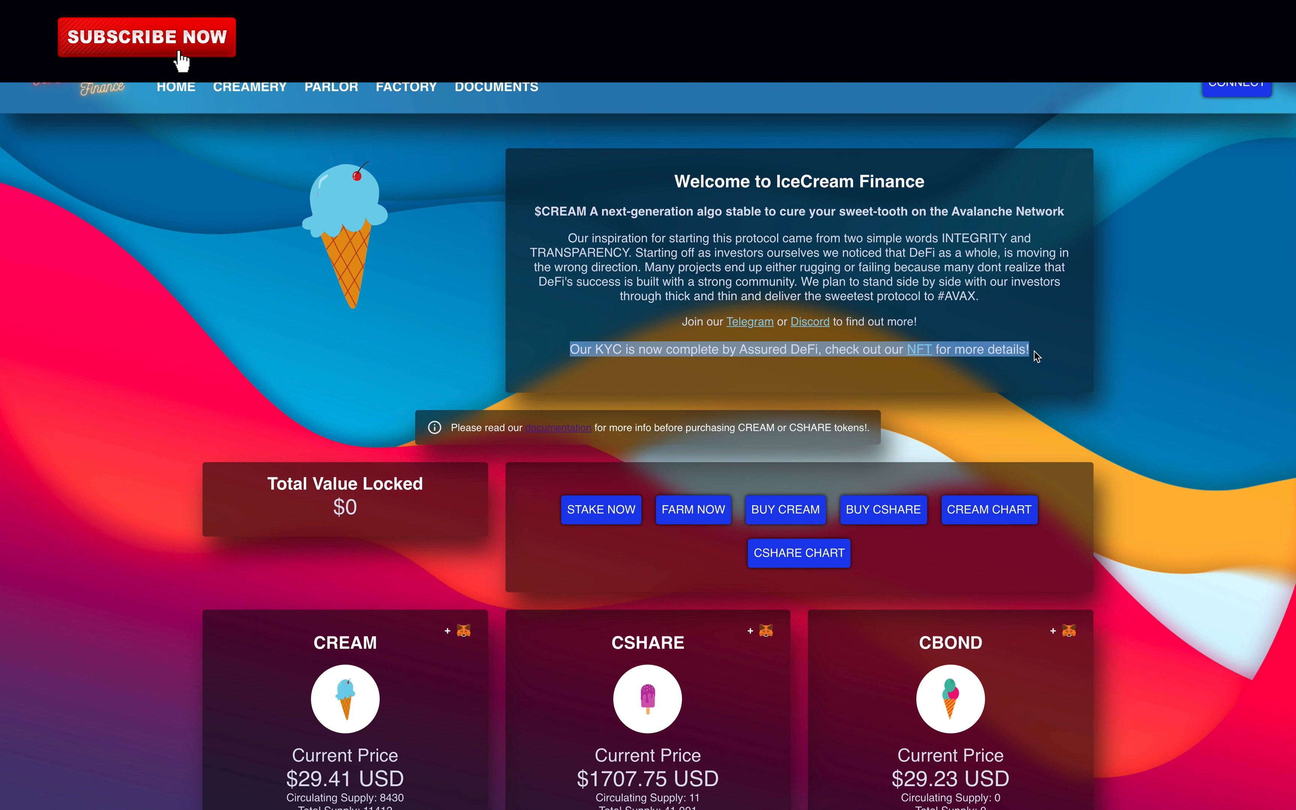
mouse_move(926, 354)
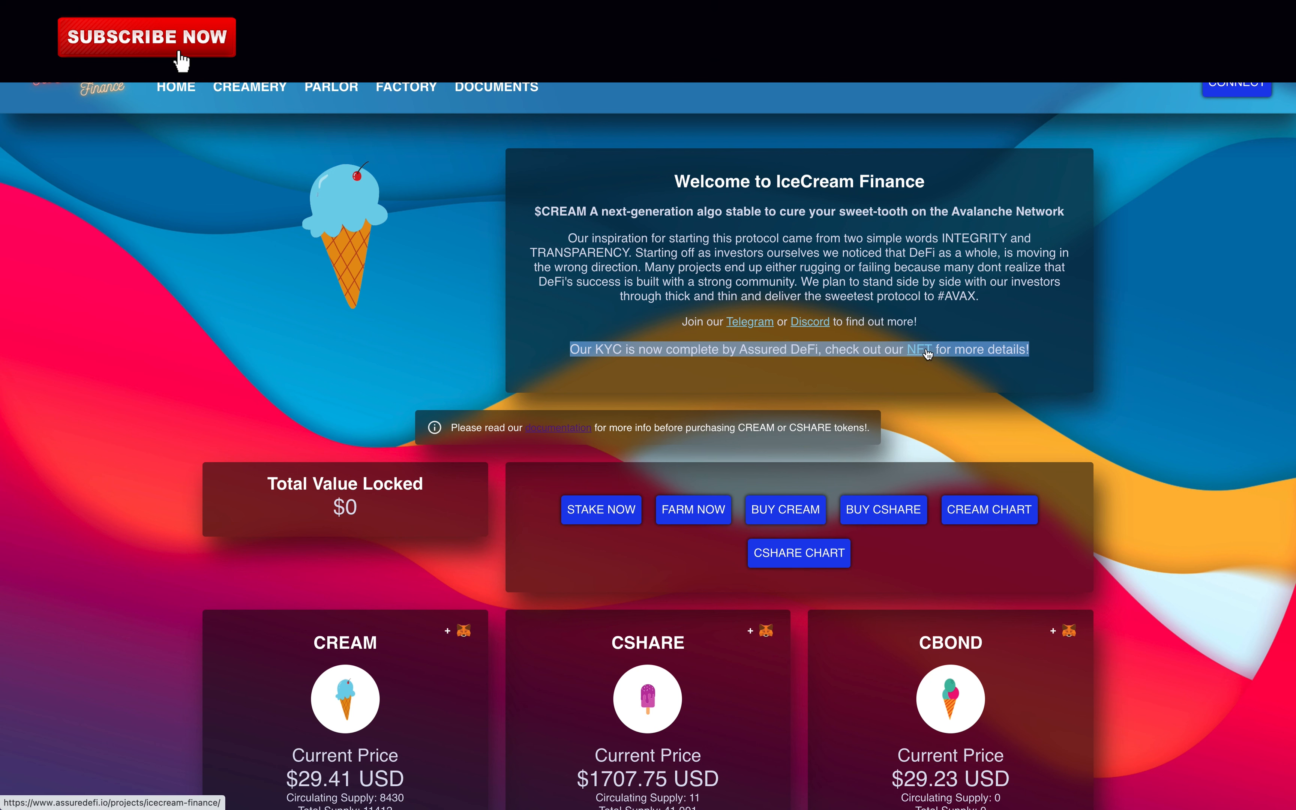
left_click(917, 349)
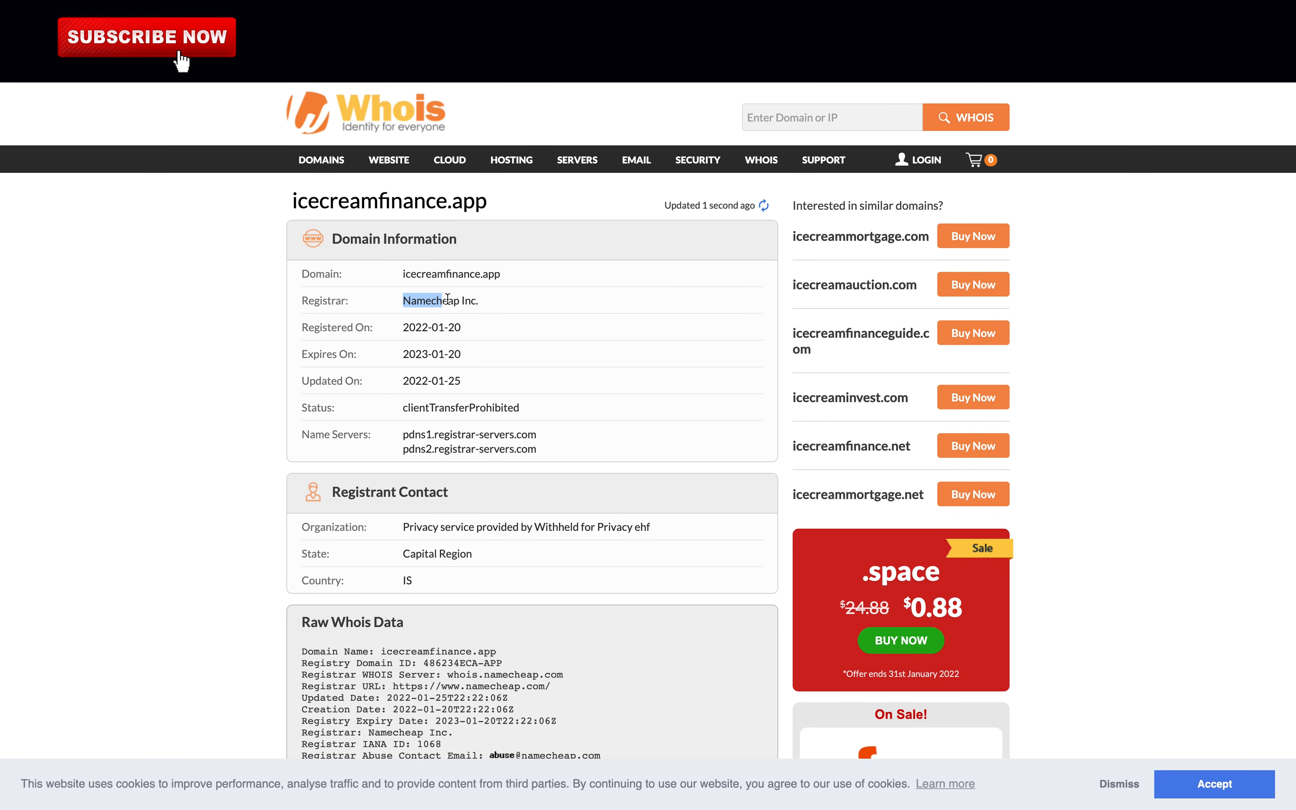
Highlight the 2022-01-20 registration date and review the rest of the Whois record
double_click(430, 300)
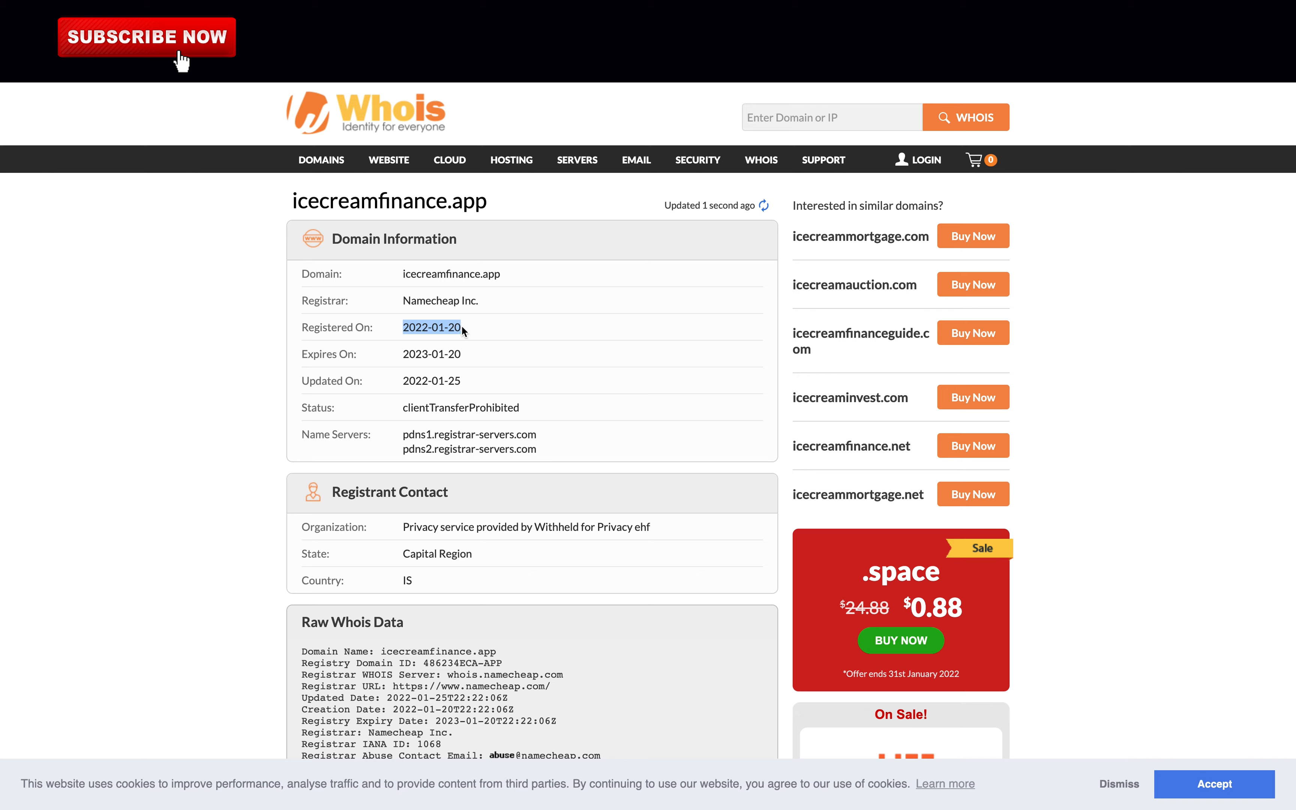
scroll("down", 3)
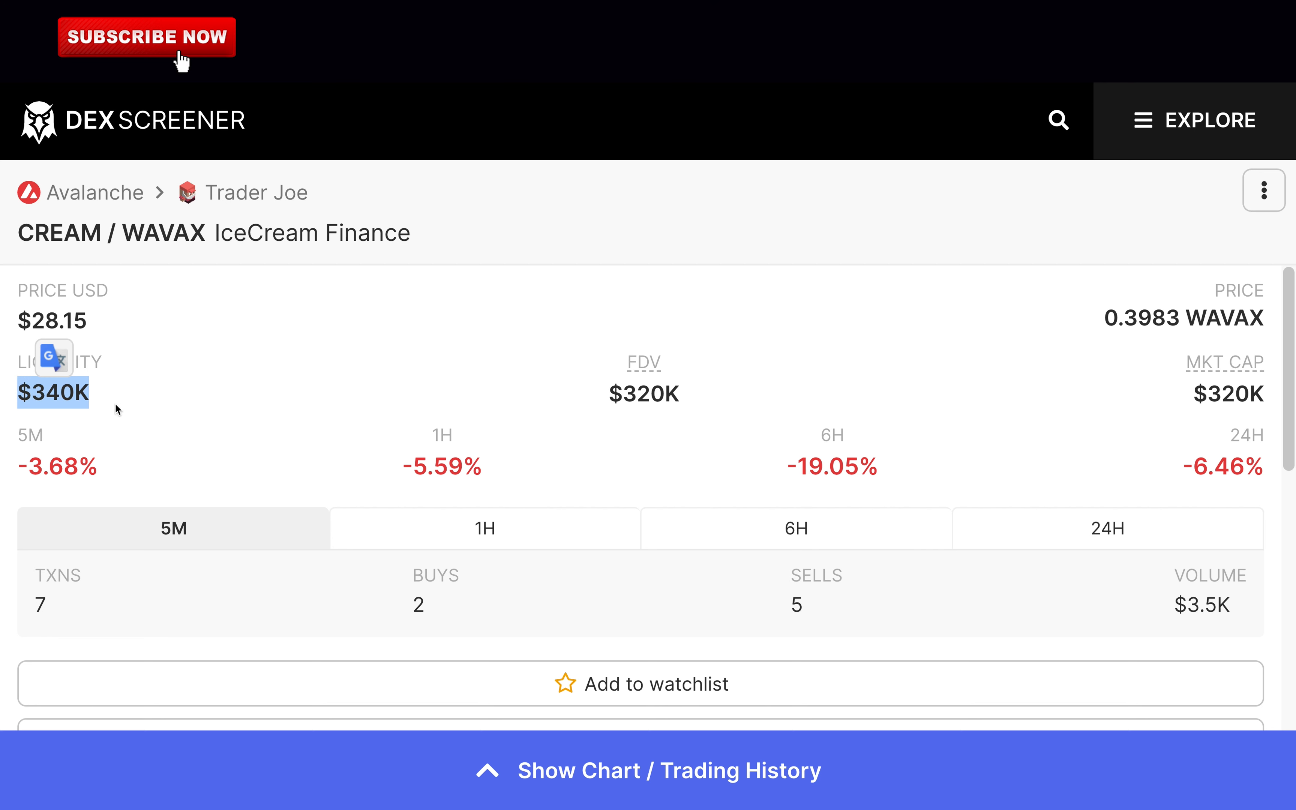
mouse_move(120, 411)
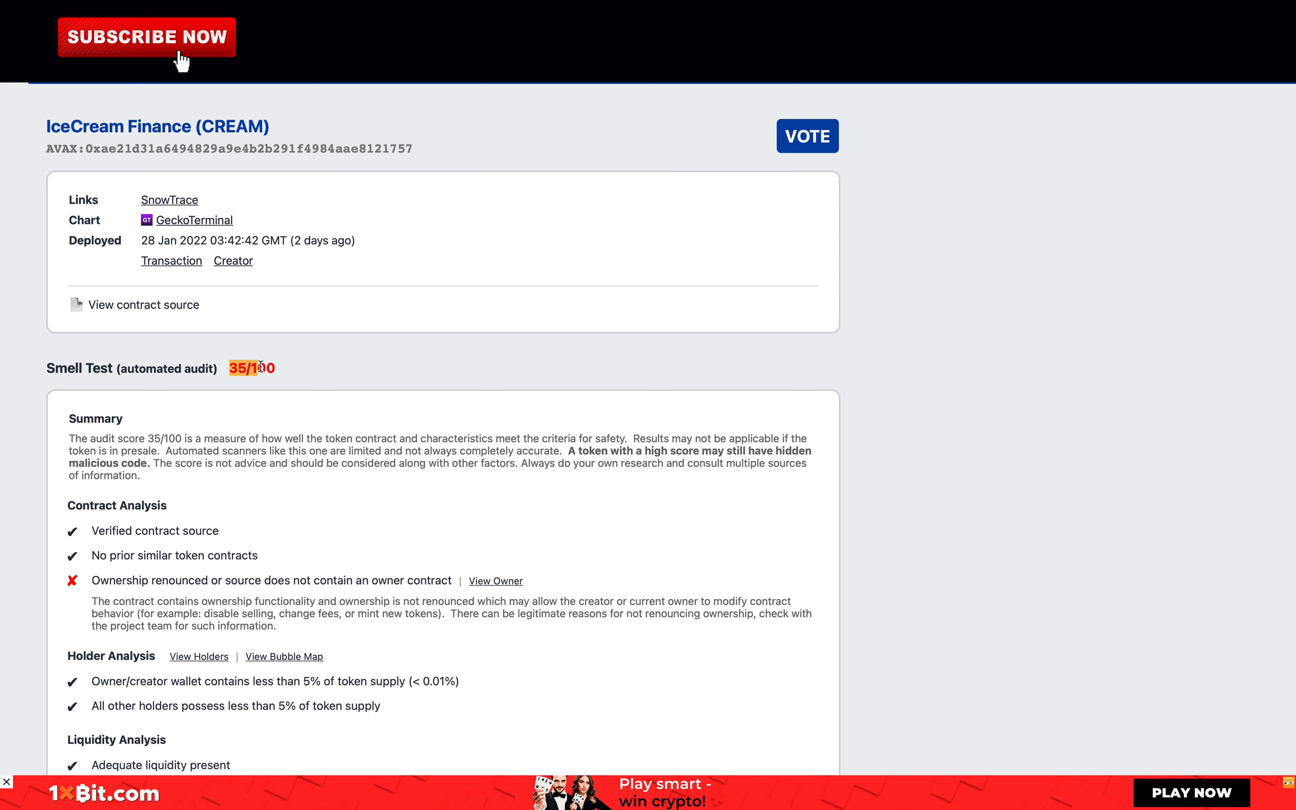
mouse_move(283, 377)
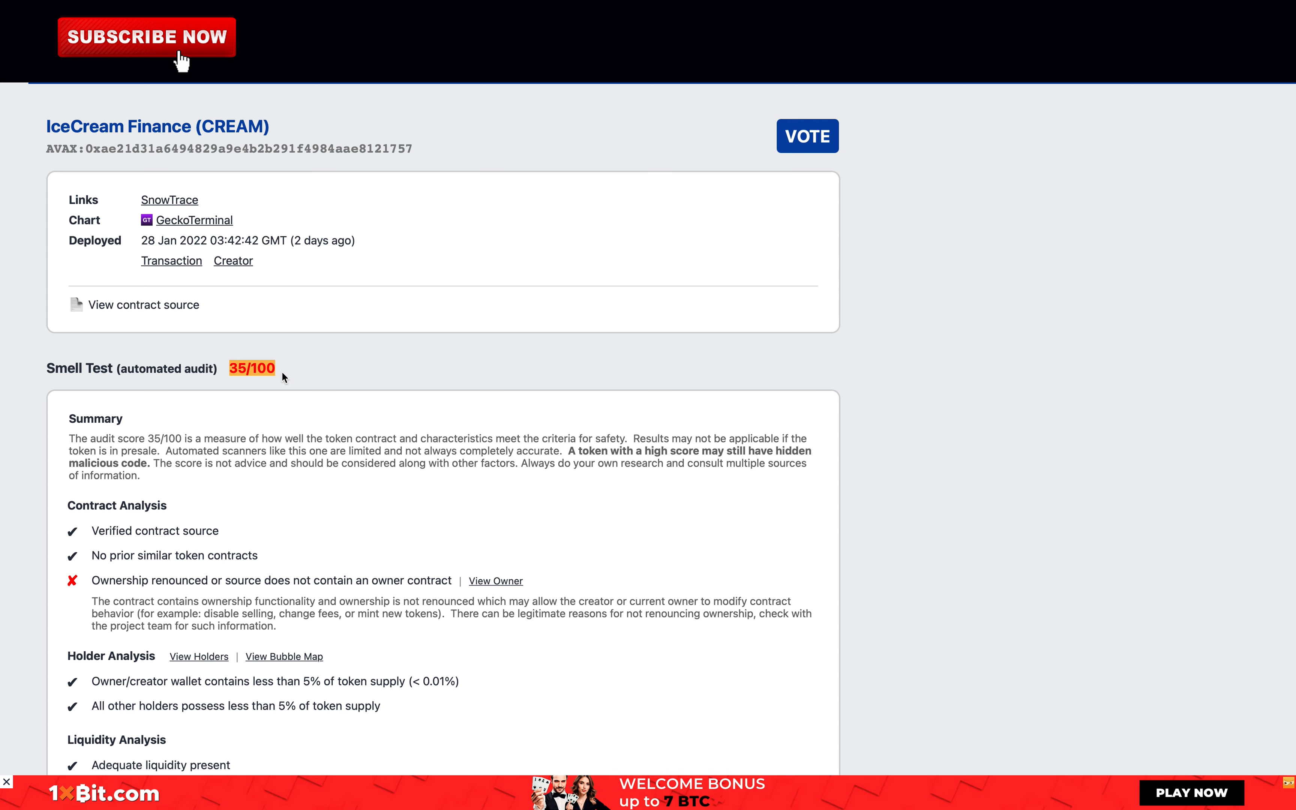
Scroll through the 35/100 Smell Test results down to the liquidity analysis
scroll("down", 3)
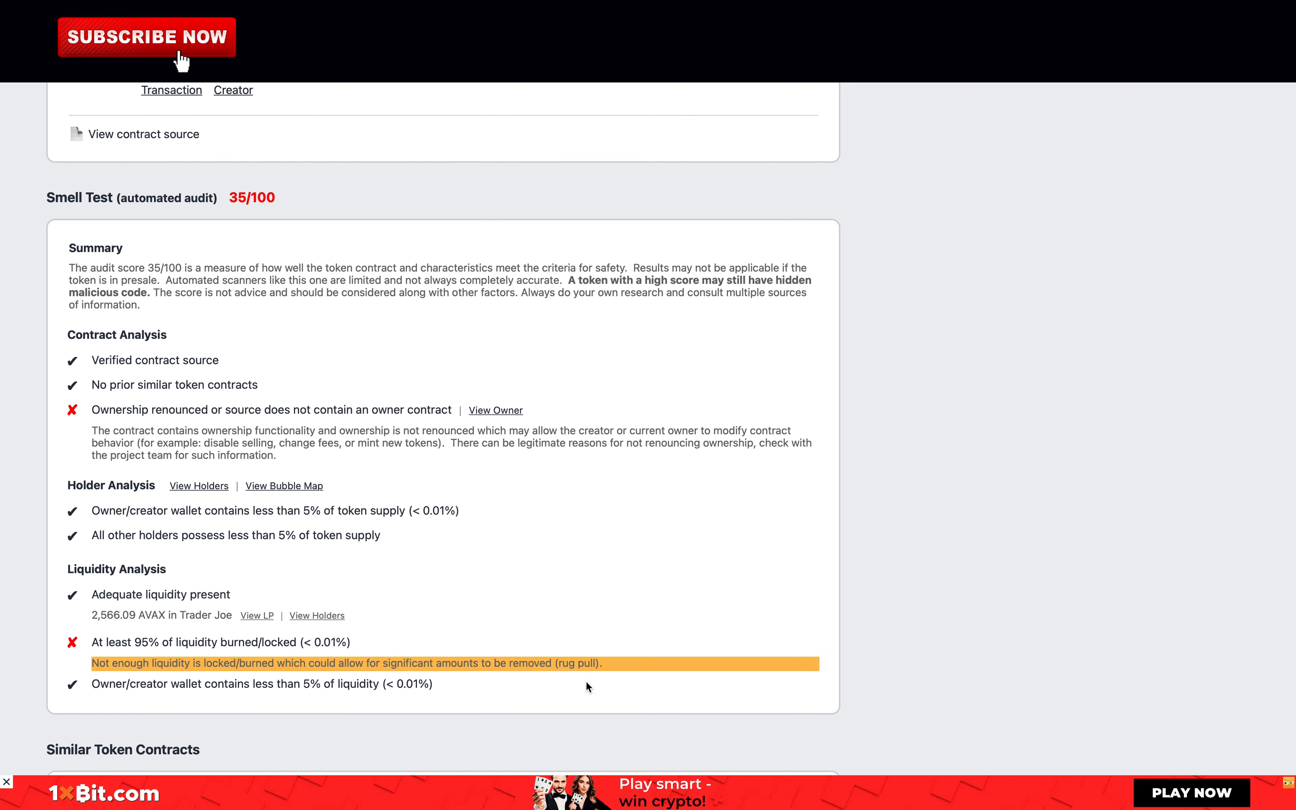
mouse_move(598, 676)
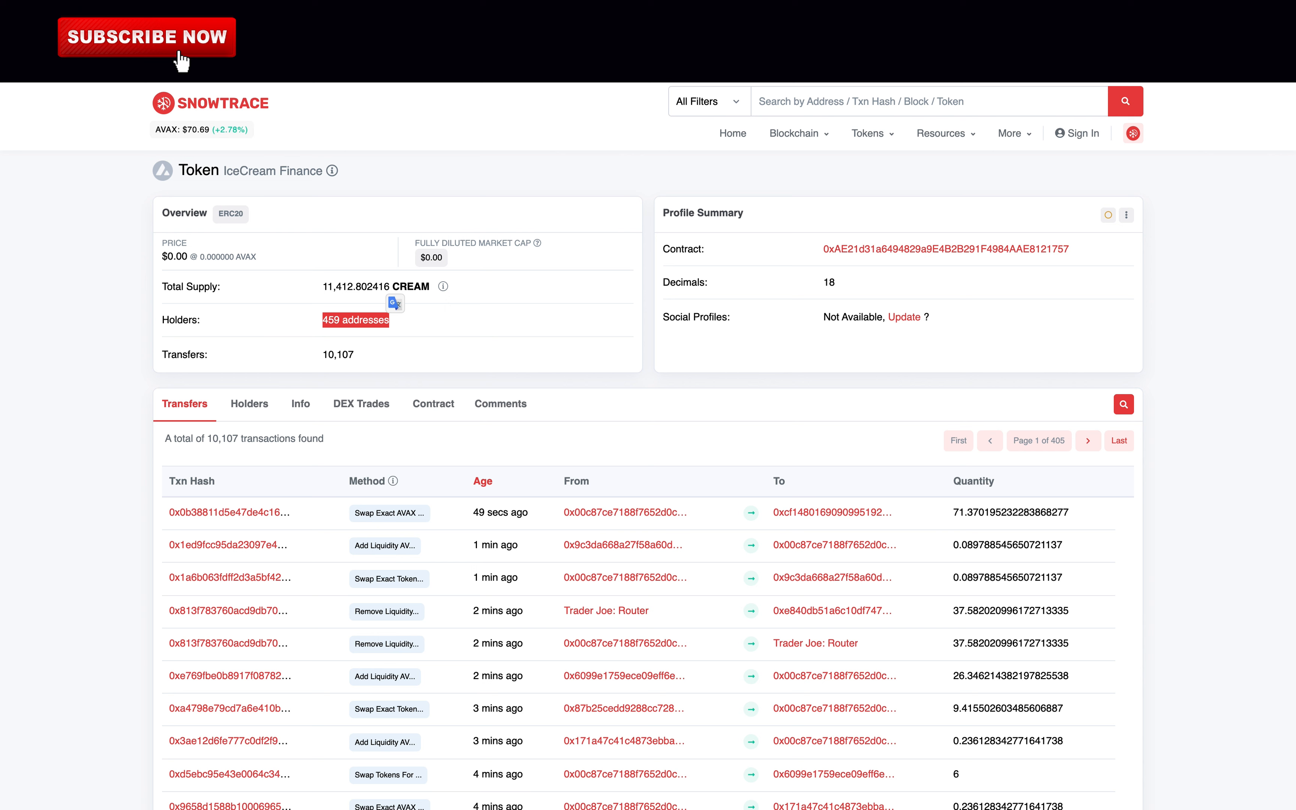
View the CREAM token's Holders list on Snowtrace and scan down the holders
left_click(249, 404)
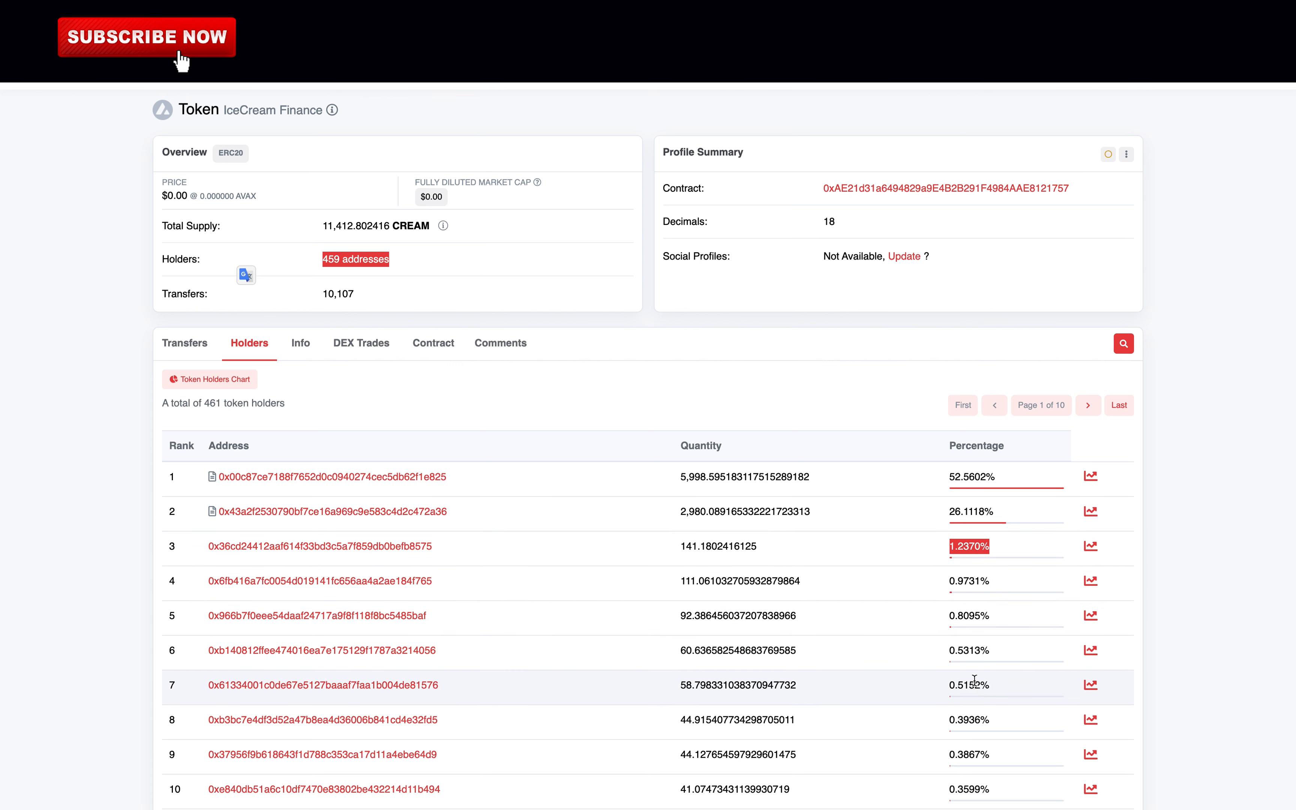
scroll("down", 3)
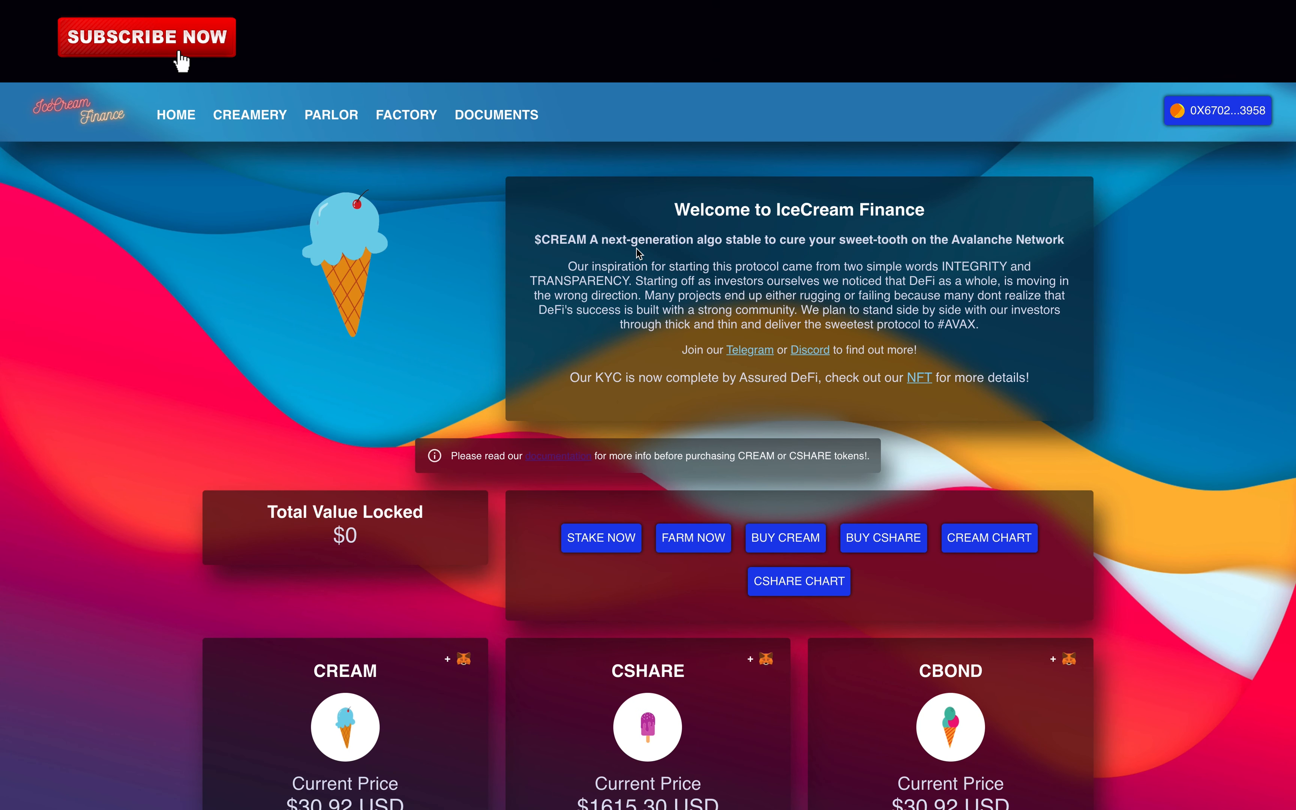
mouse_move(533, 240)
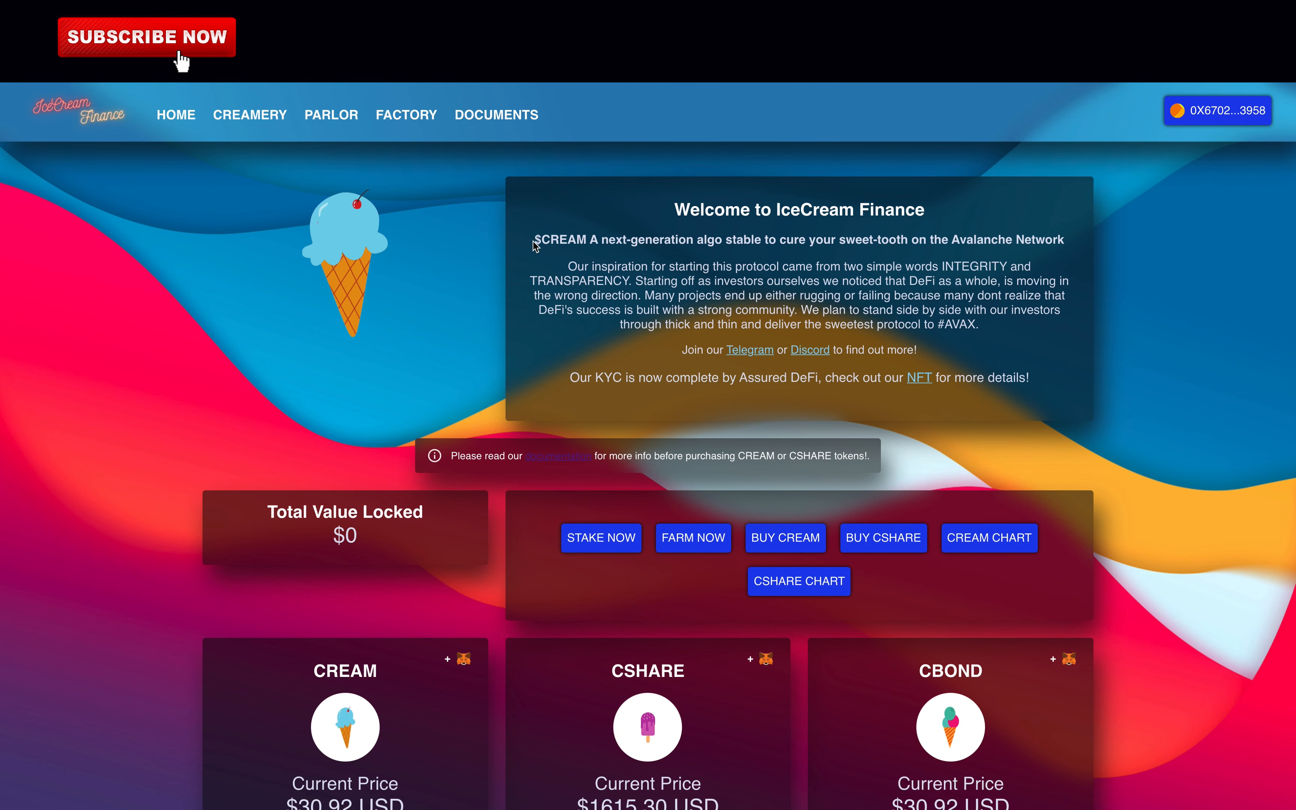
Highlight the $CREAM tagline and inspiration paragraph, then the trader's Twitter handle
left_click_drag(536, 240, 746, 295)
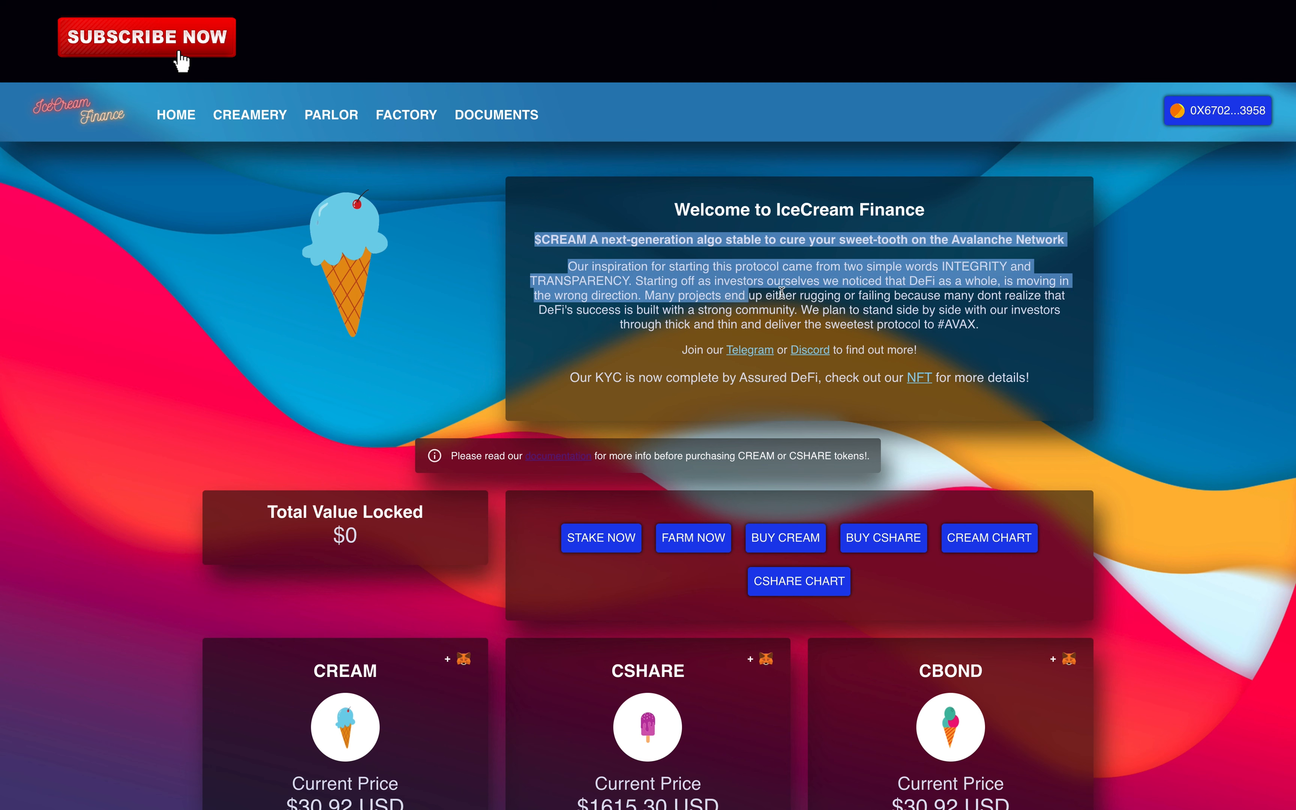
left_click_drag(748, 294, 991, 331)
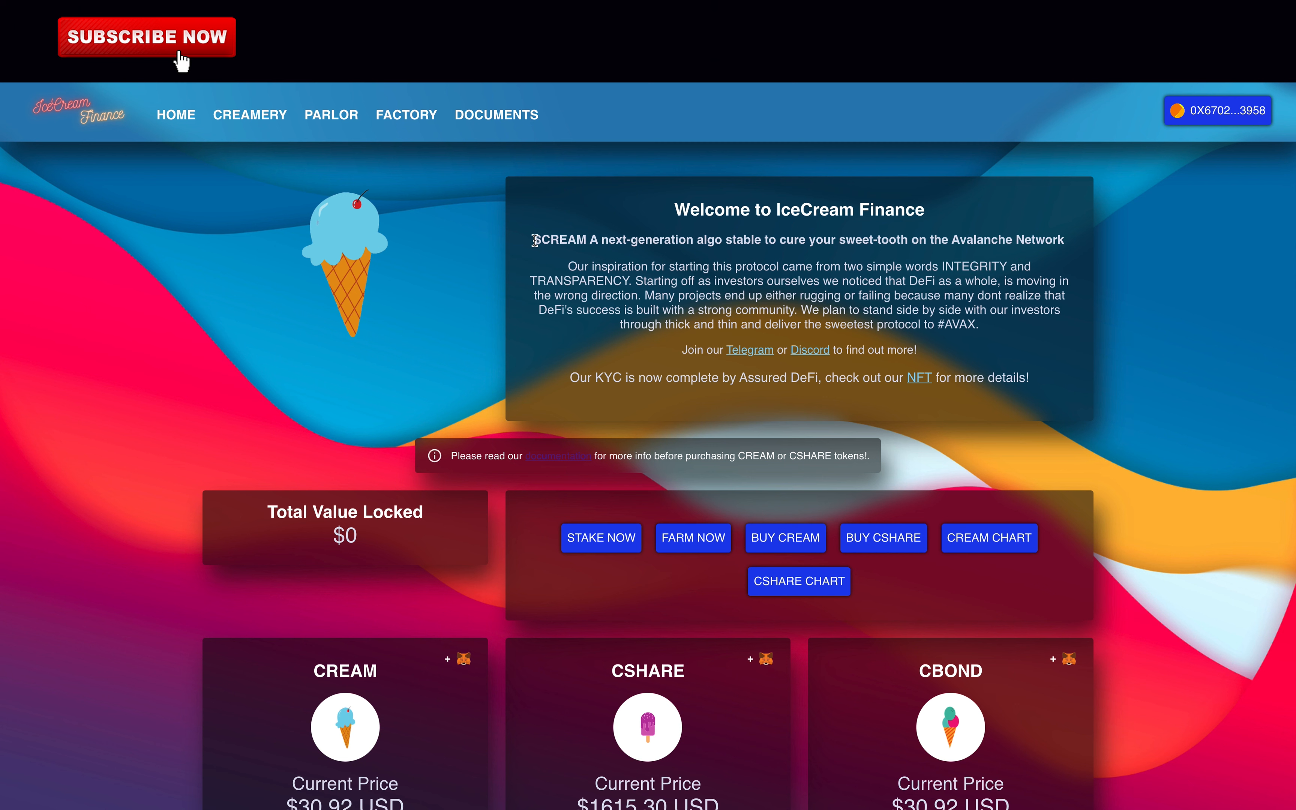
left_click_drag(533, 240, 980, 324)
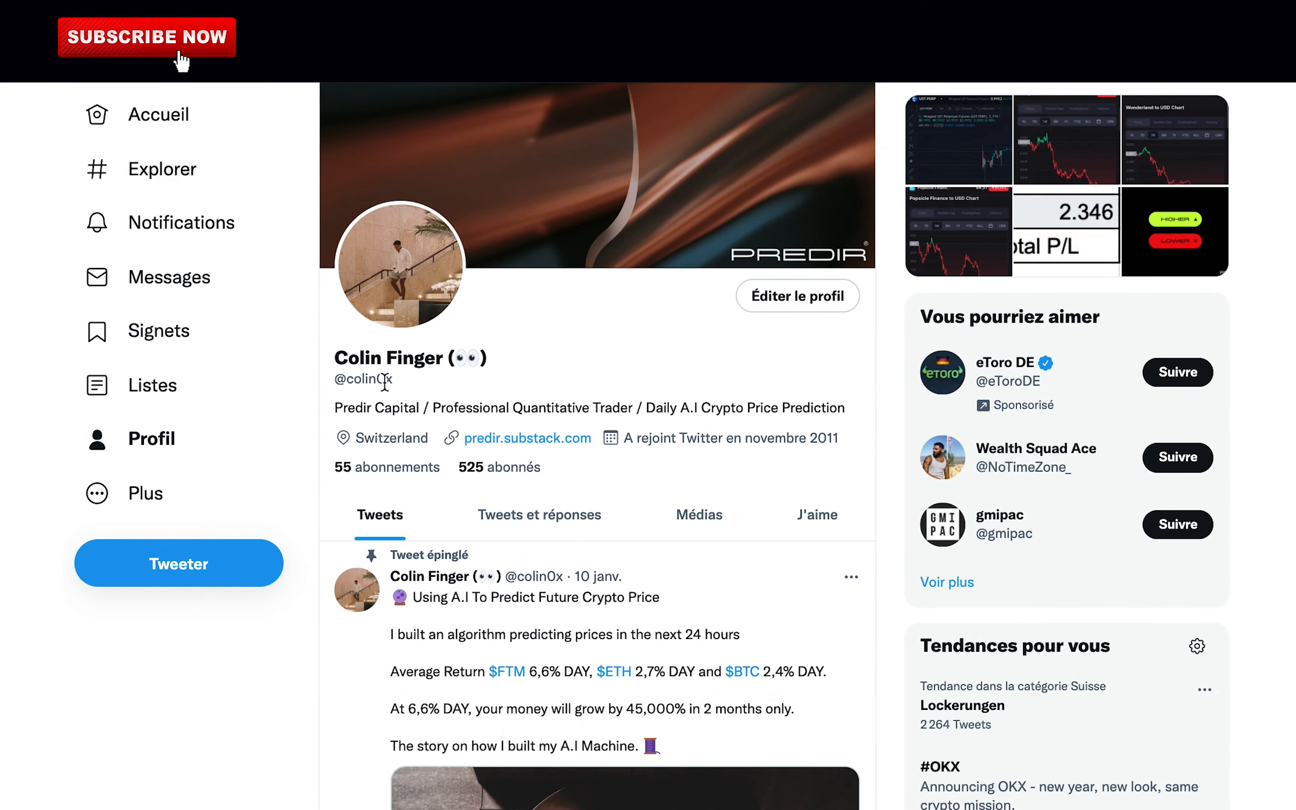
double_click(364, 378)
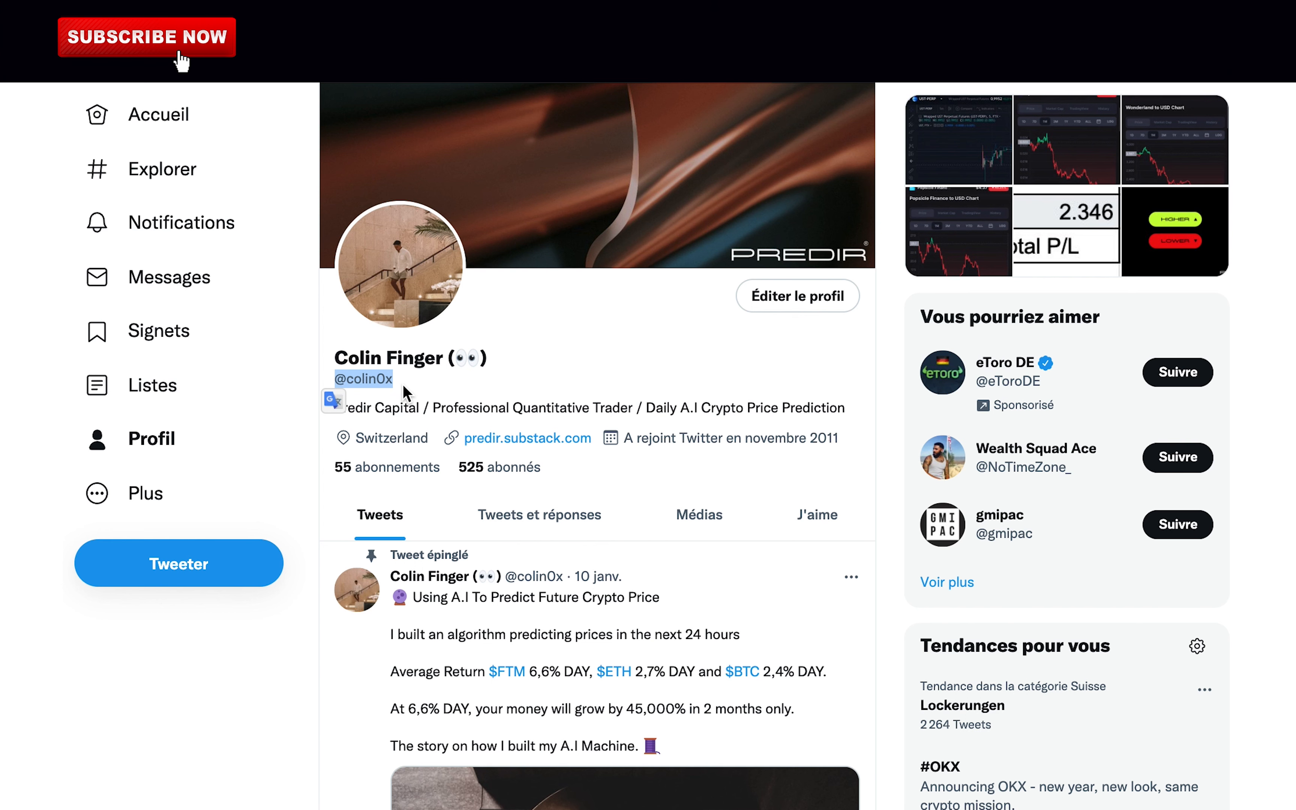